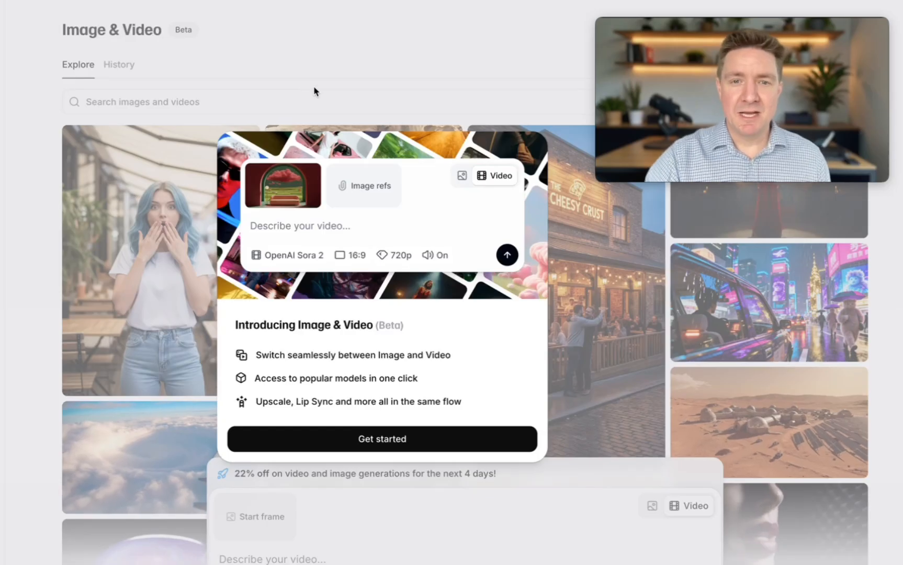
mouse_move(412, 429)
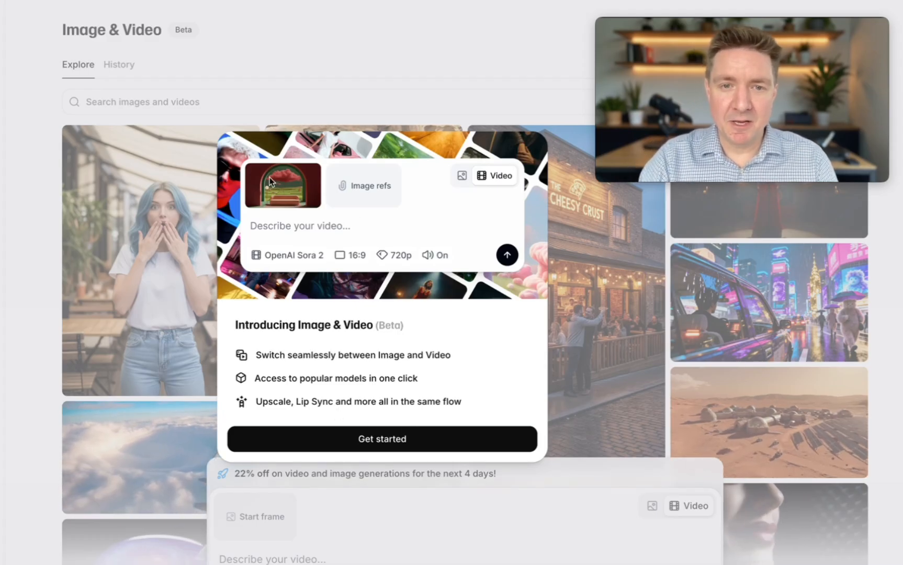
mouse_move(406, 416)
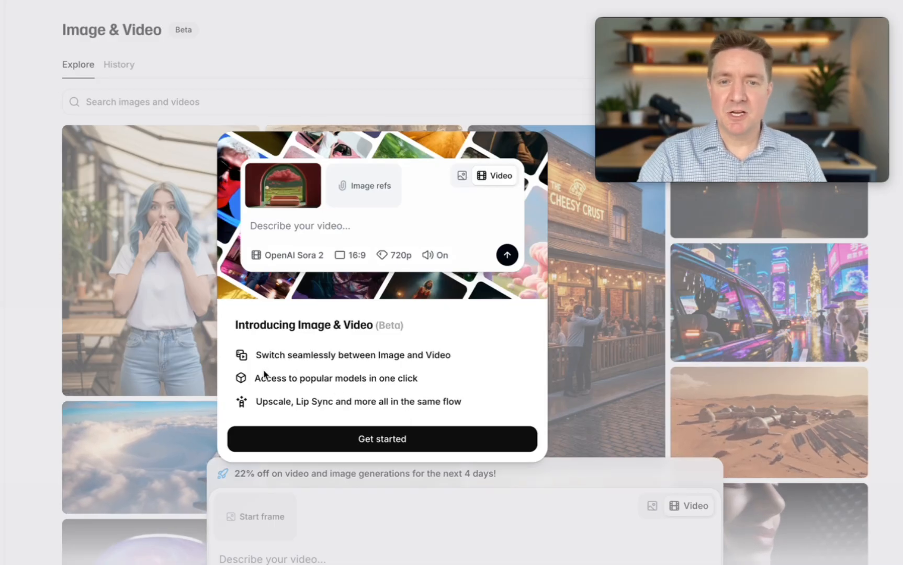
mouse_move(409, 389)
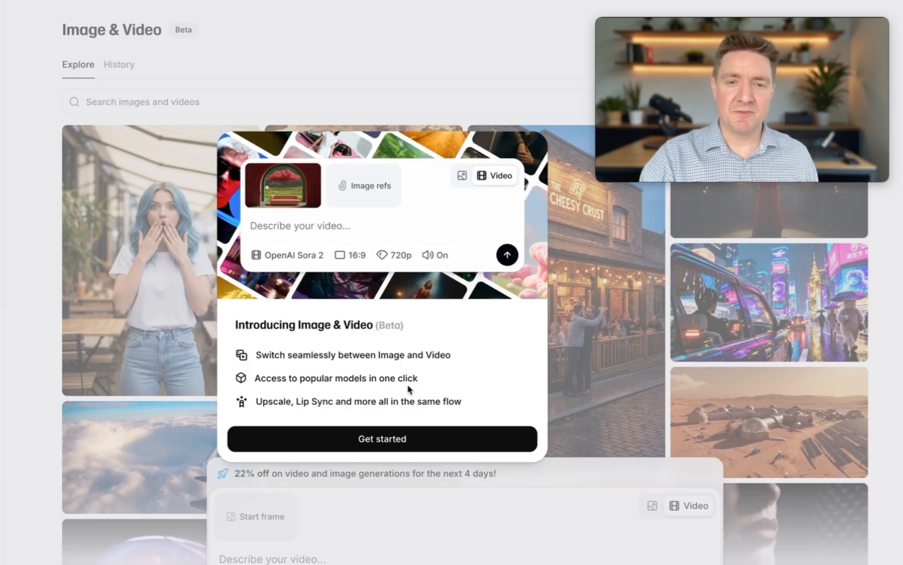
mouse_move(412, 426)
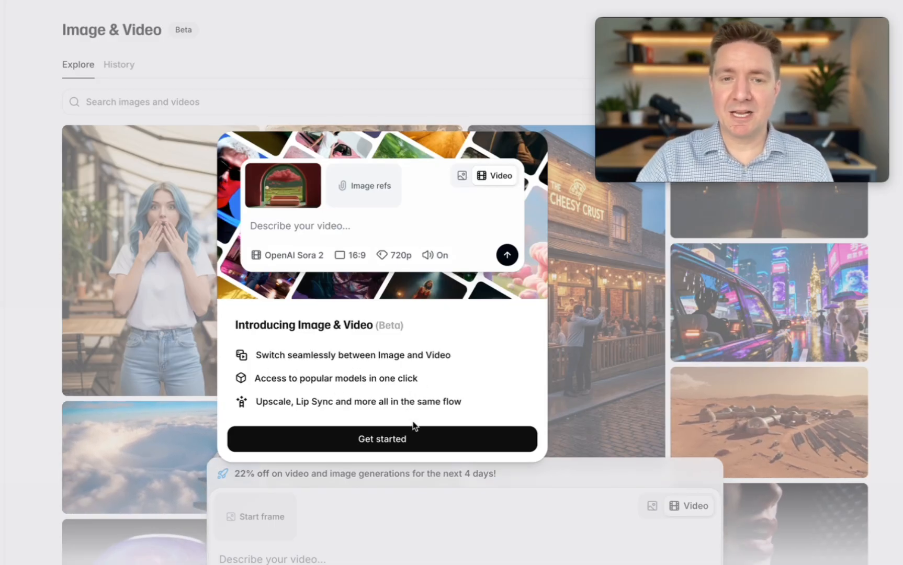
mouse_move(436, 439)
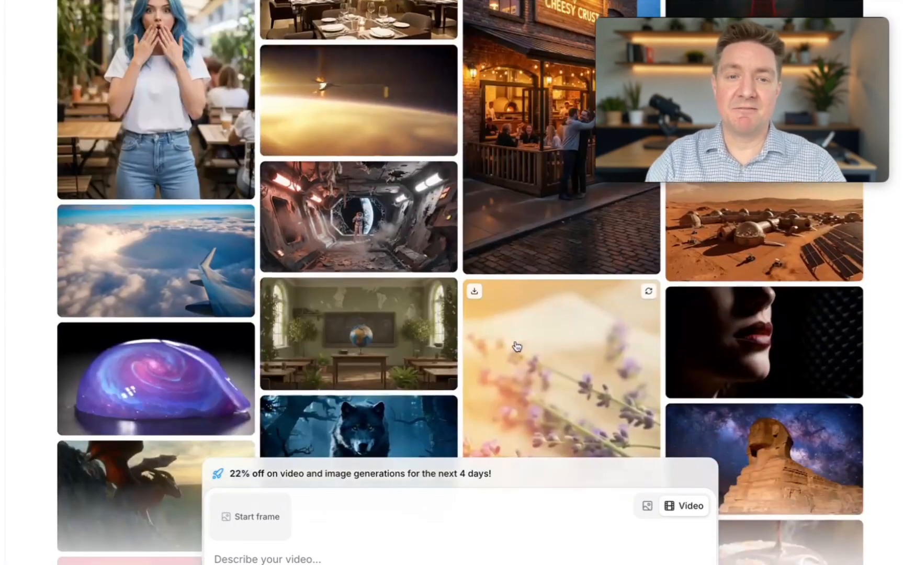
Open the Text to Speech workspace with the tagged script in the James voice
scroll("down", 3)
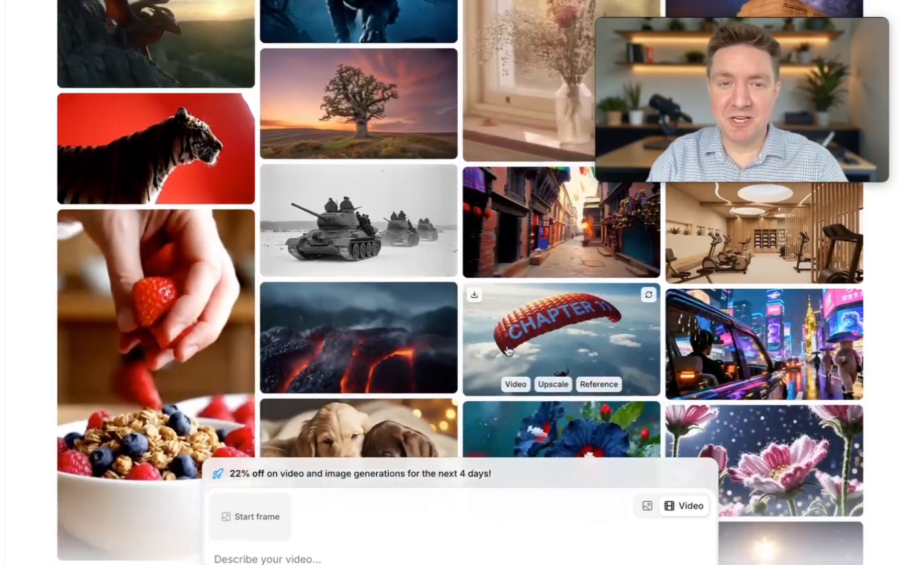
left_click(560, 338)
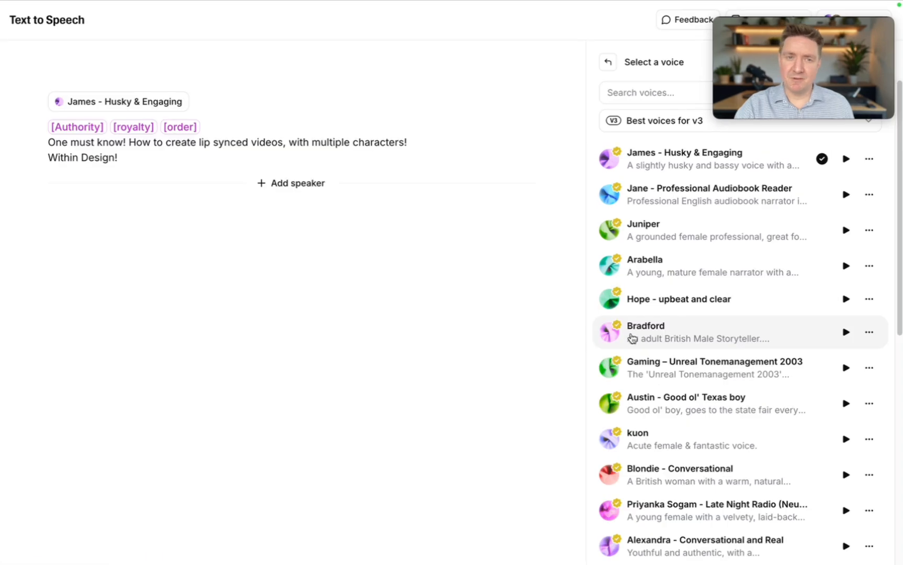
Switch to Bradford, edit the line to 'incredible film darling', generate, and play Generation 1
left_click(645, 331)
type("This truly os an")
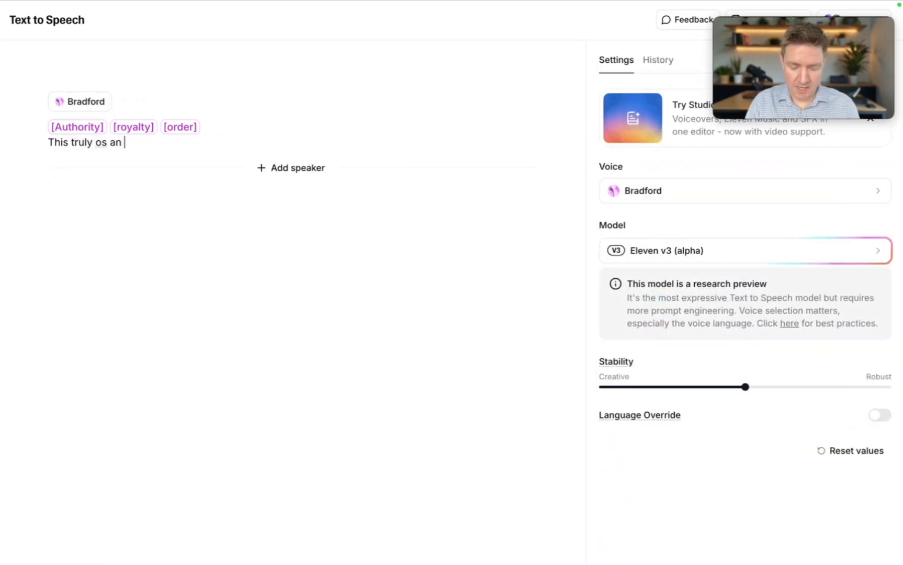
type("incredible film darling.")
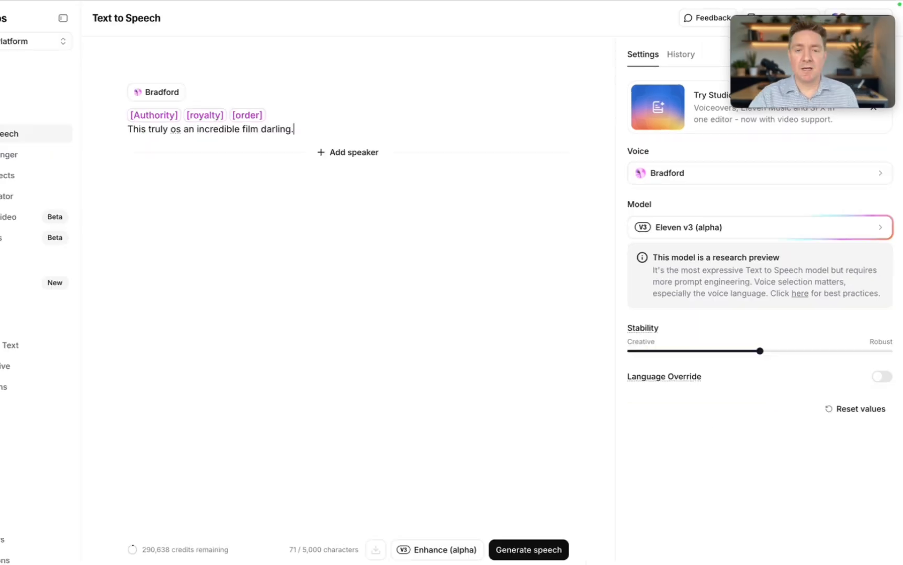
left_click(526, 550)
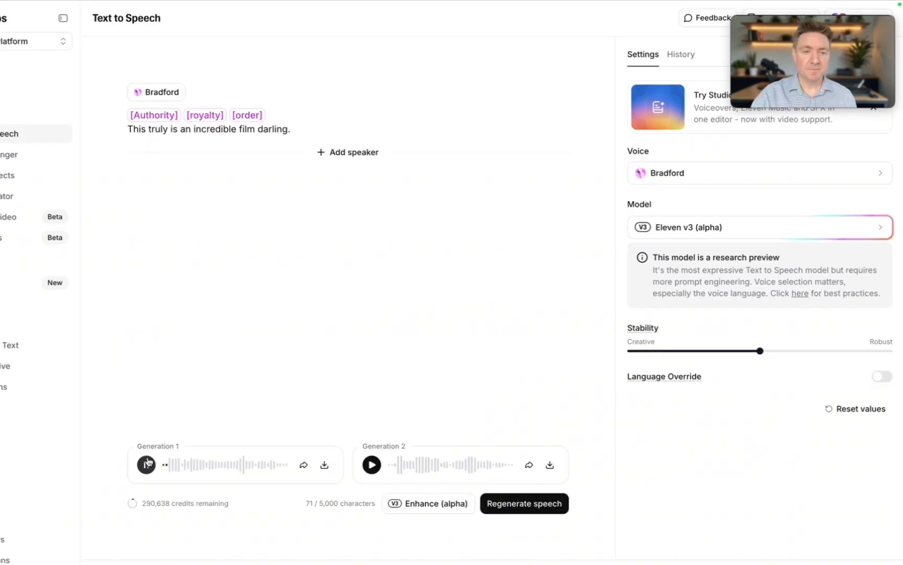
left_click(146, 464)
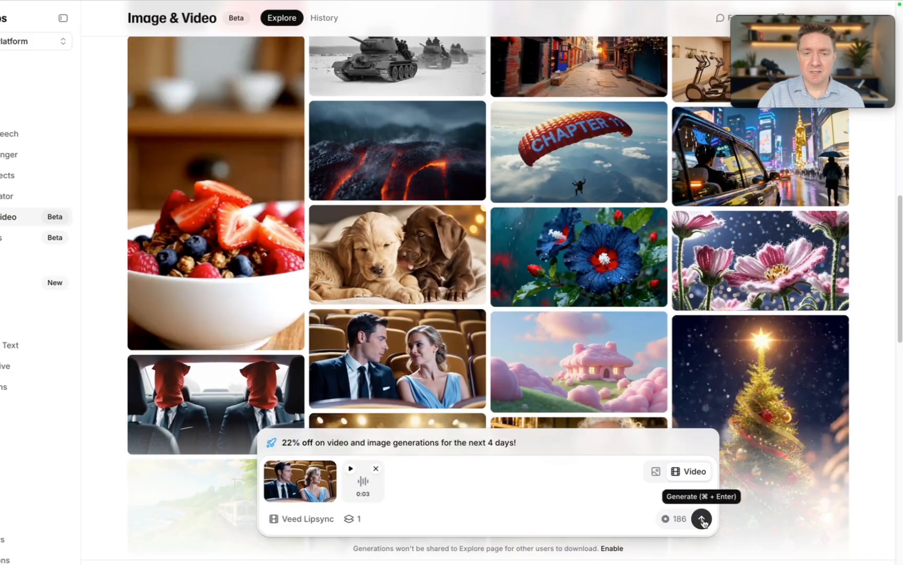
Start the Veed Lipsync couple video, attach a reference image, and accept the usage policy
left_click(700, 519)
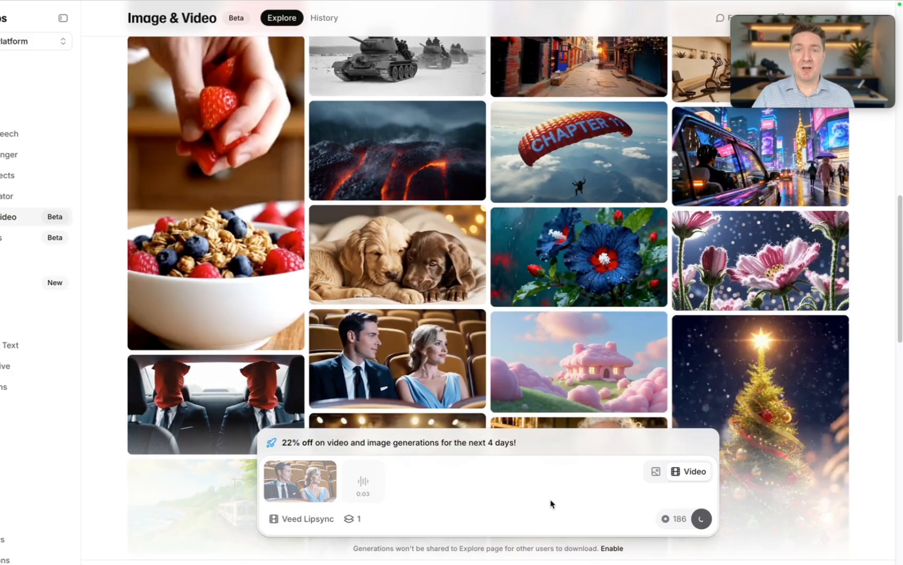
left_click(324, 17)
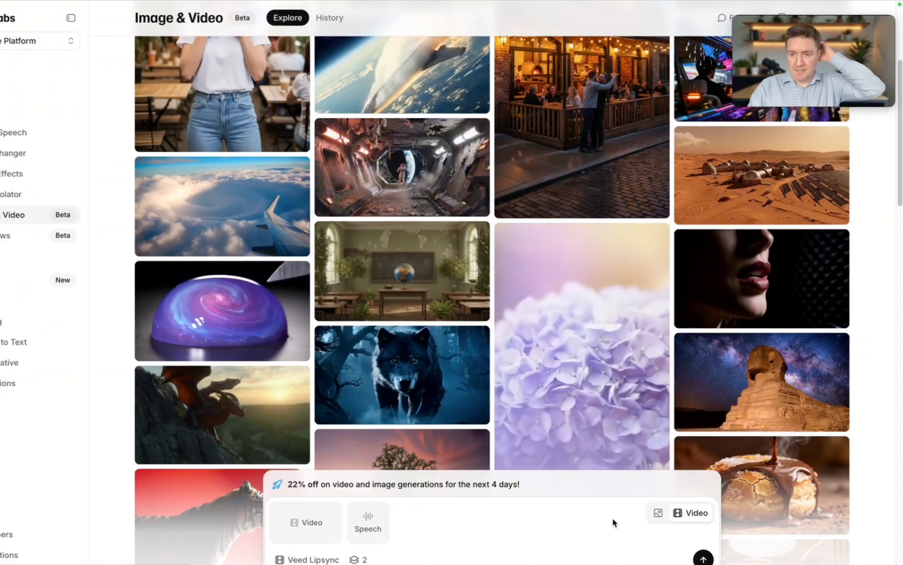
left_click(658, 512)
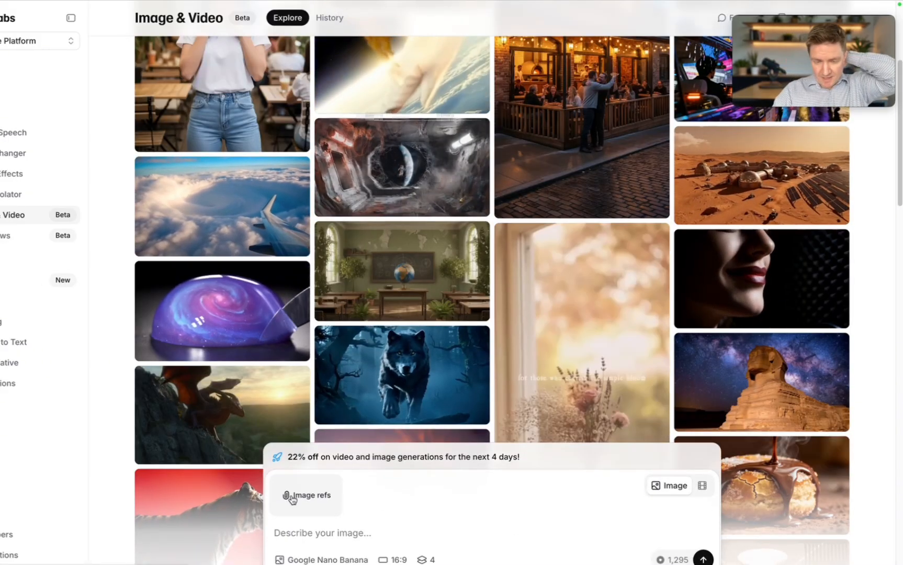
left_click(305, 495)
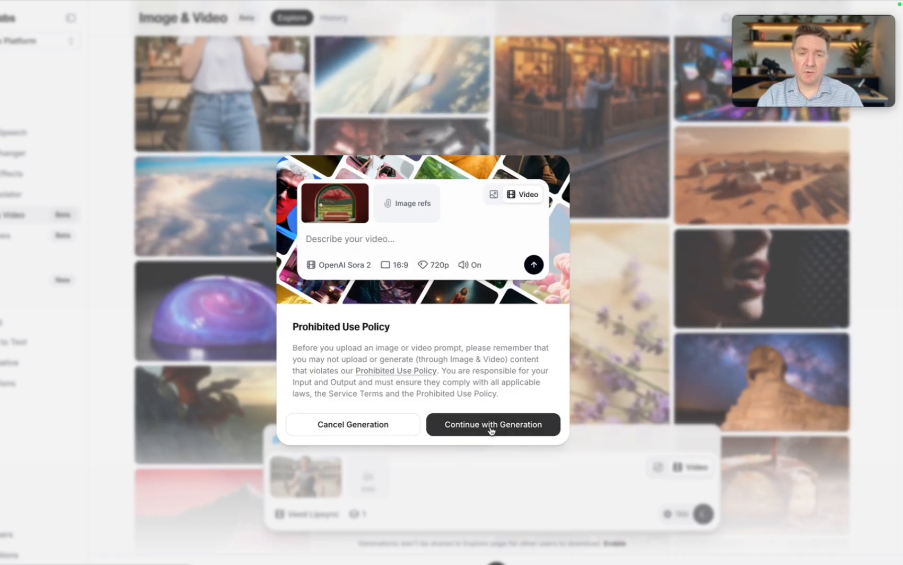
left_click(492, 424)
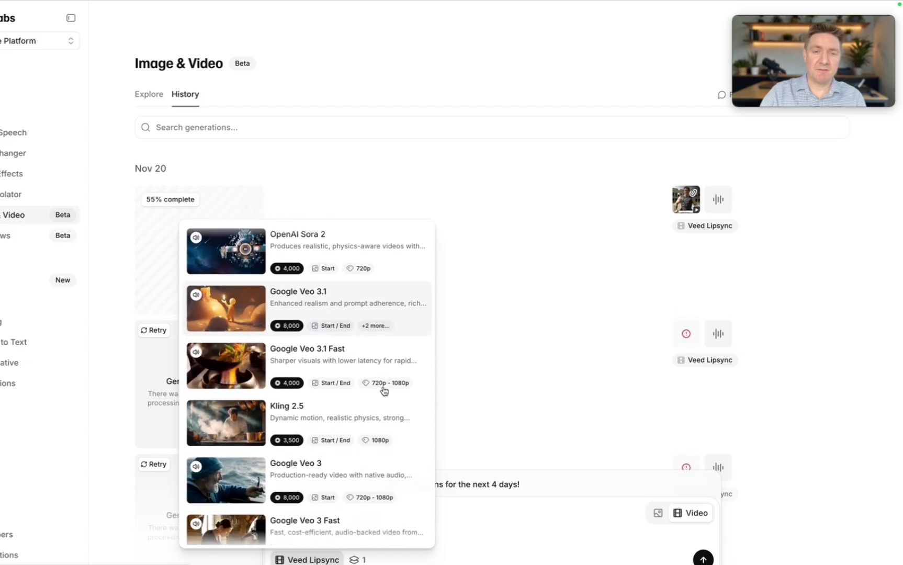
scroll("down", 3)
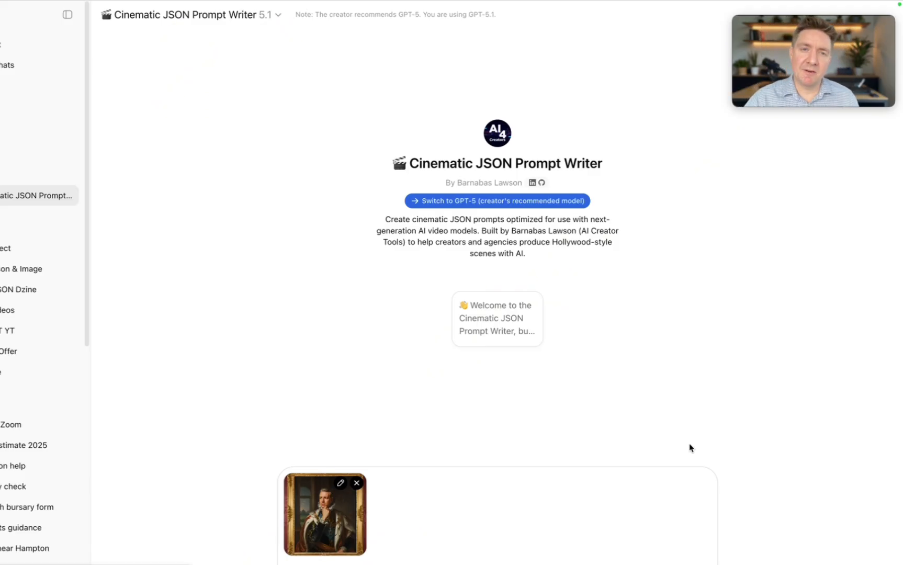
mouse_move(642, 443)
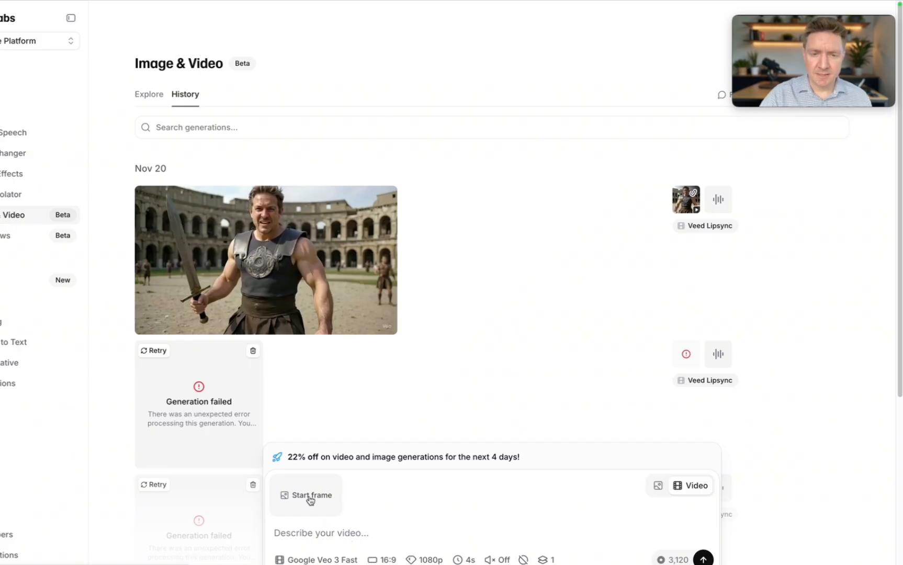
Submit a Veo 3 Fast 8-second video using the king portrait as start frame
left_click(306, 495)
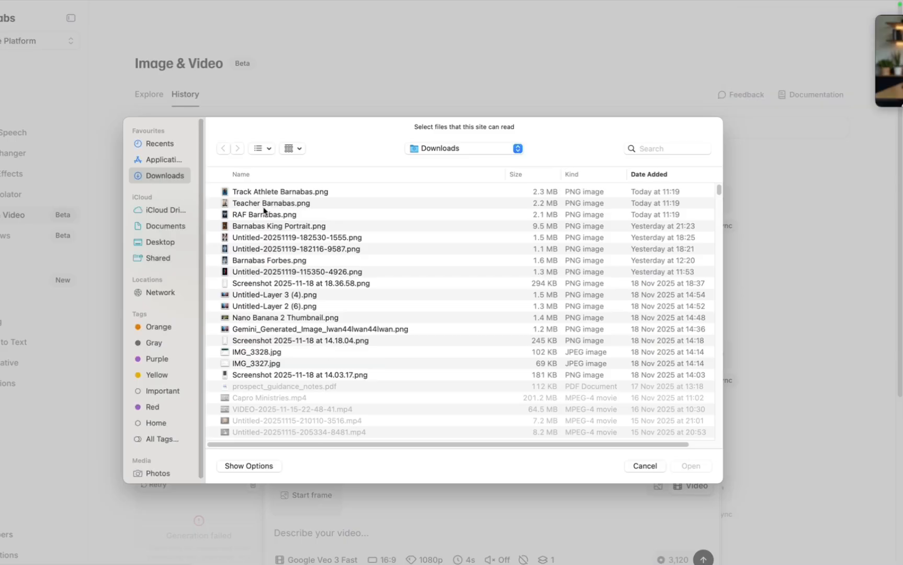
left_click(278, 226)
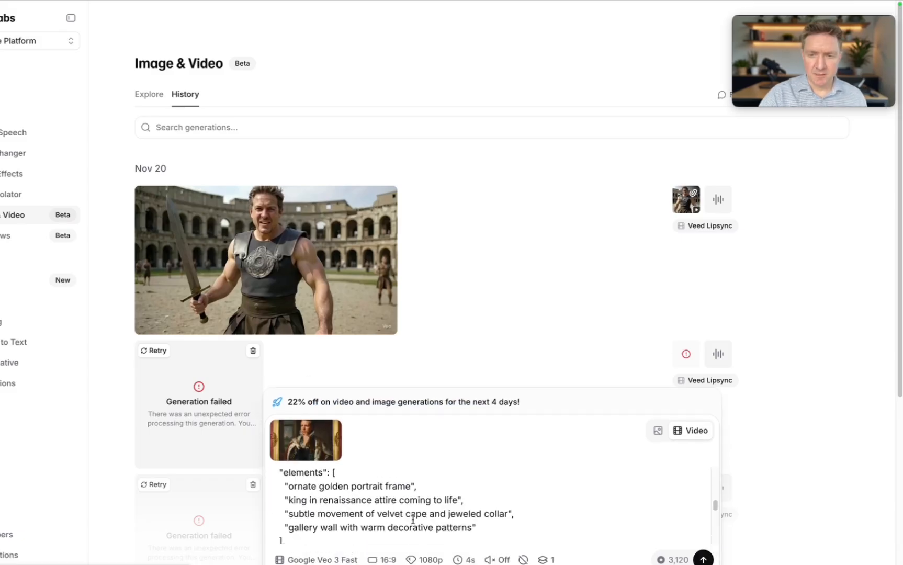
scroll("down", 3)
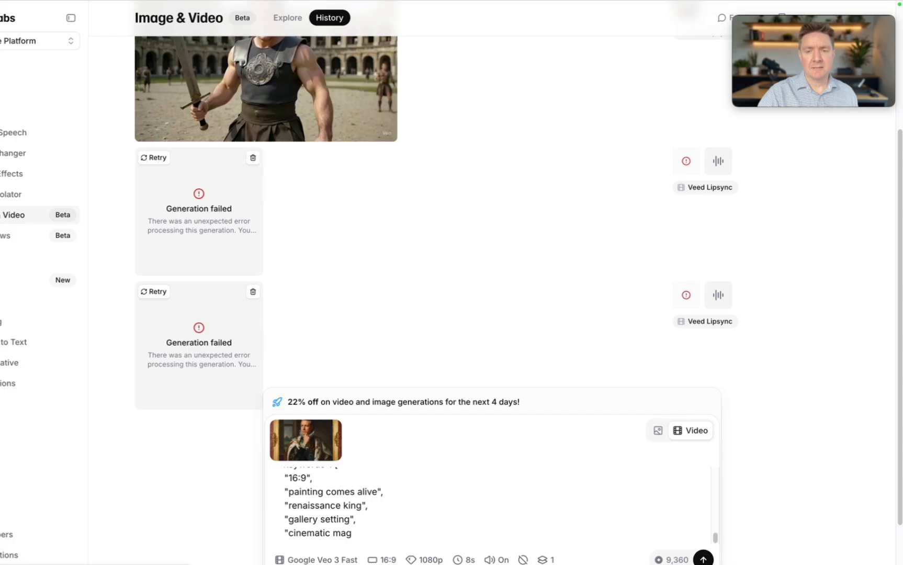
mouse_move(703, 558)
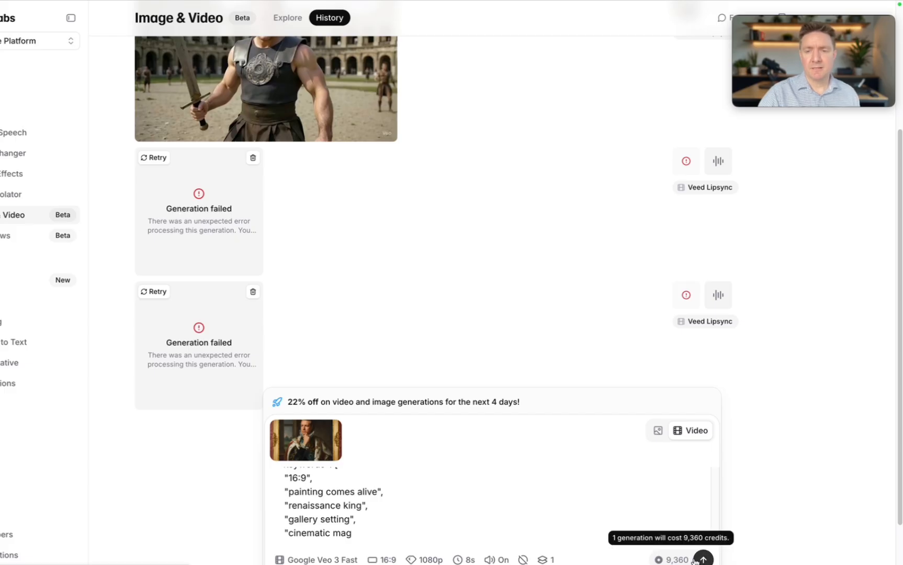
left_click(703, 559)
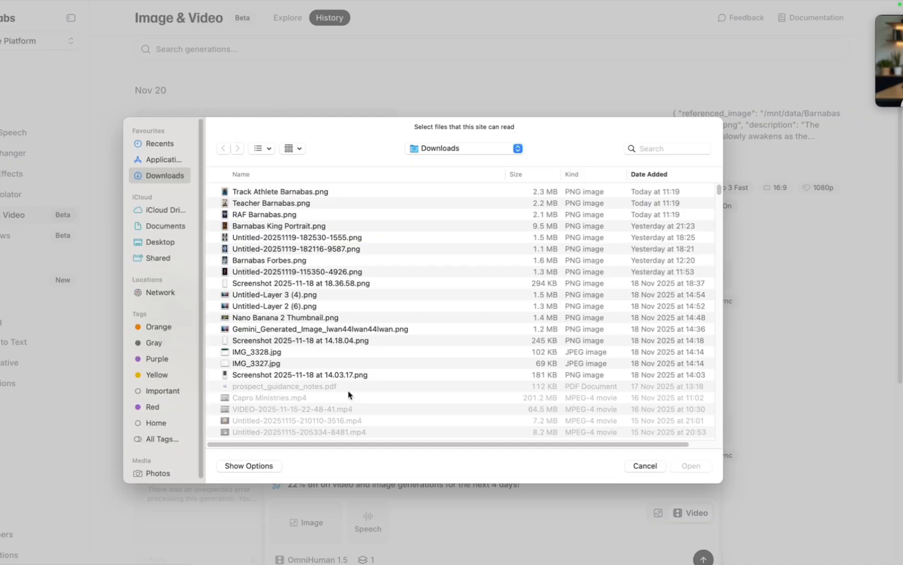
Cancel the OmniHuman 1.5 image file picker and scroll down the history
left_click(644, 466)
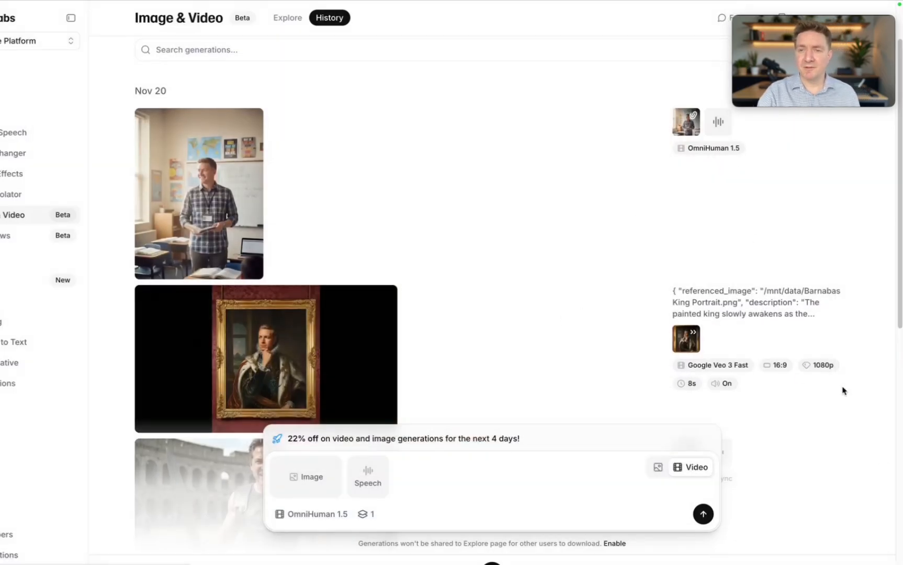
scroll("down", 3)
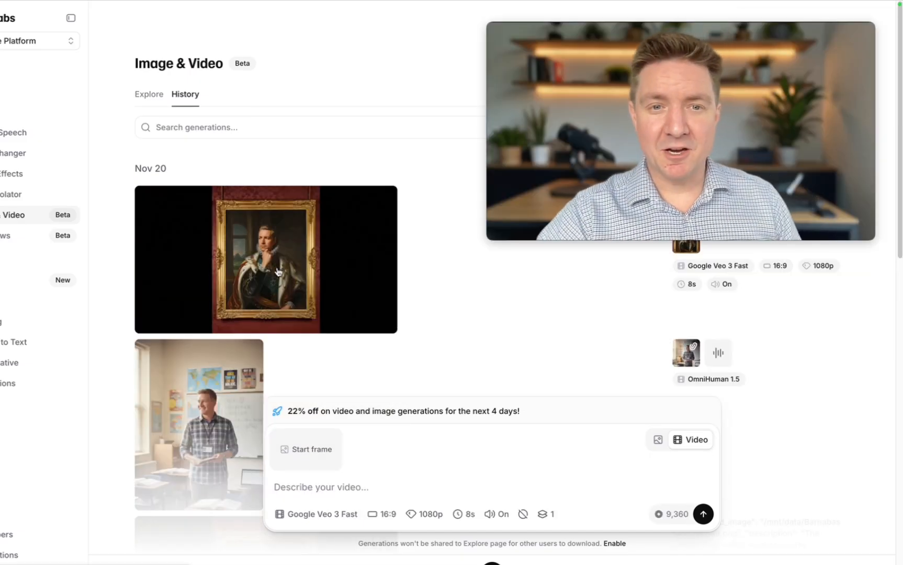
left_click(265, 259)
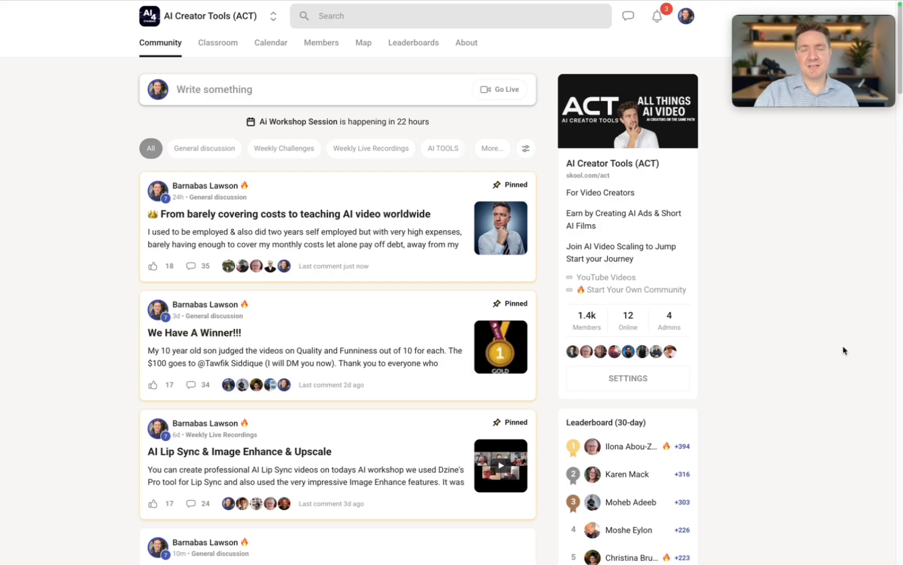
mouse_move(714, 360)
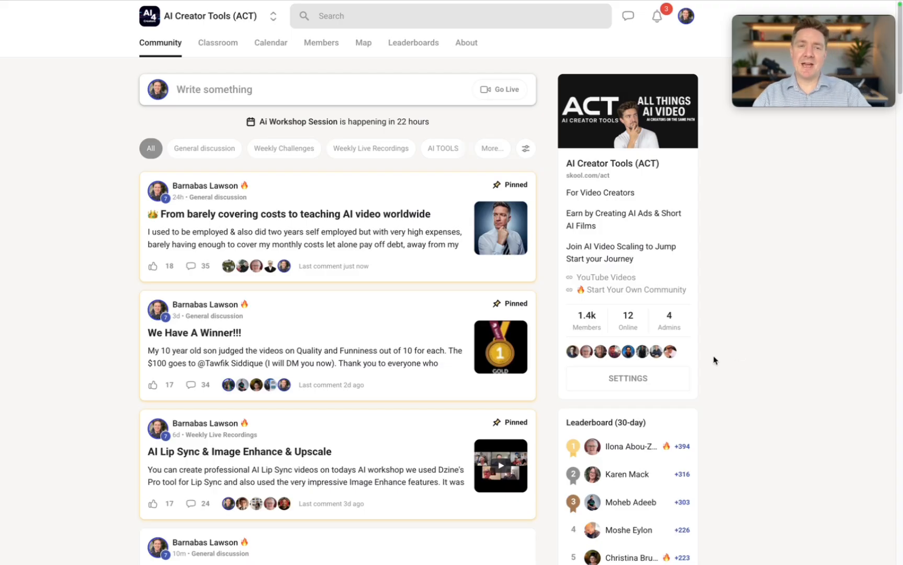
scroll("down", 3)
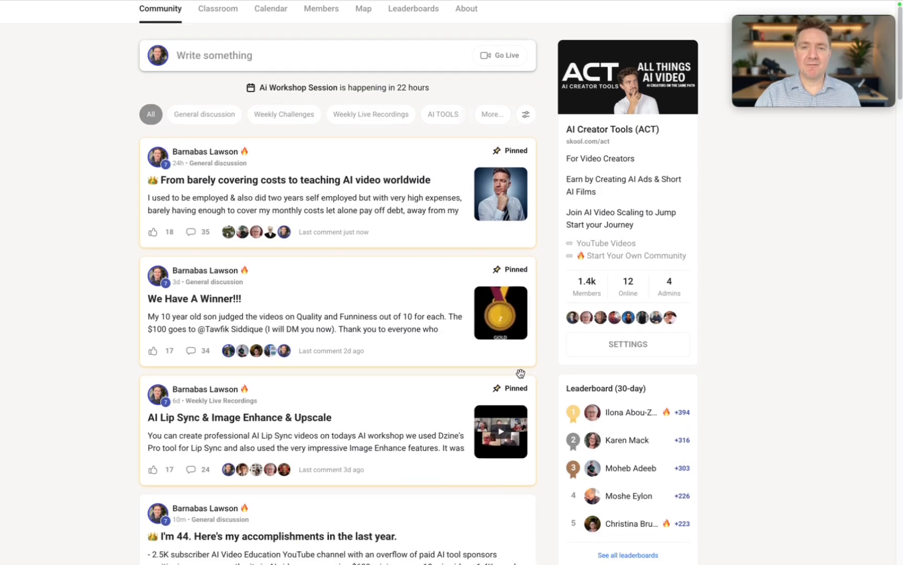
scroll("down", 3)
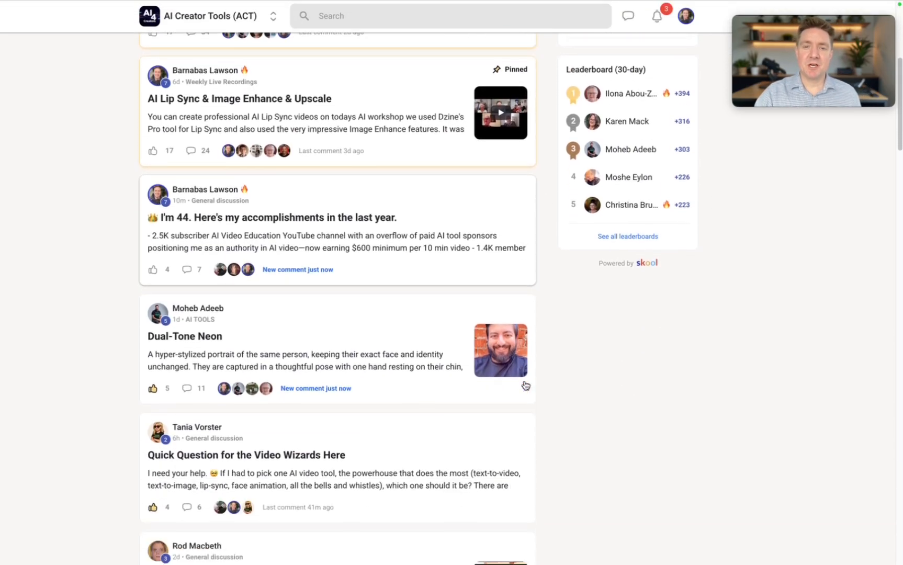
scroll("down", 3)
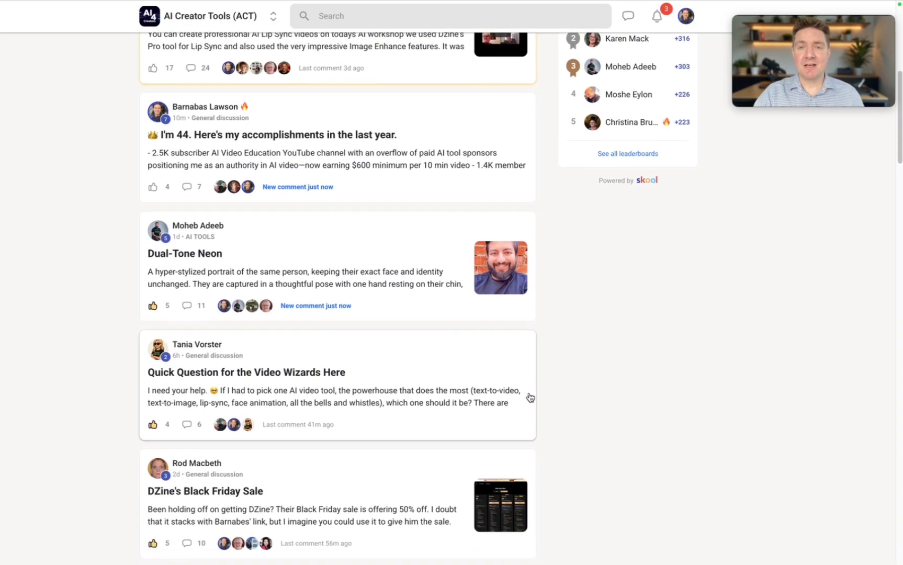
scroll("up", 3)
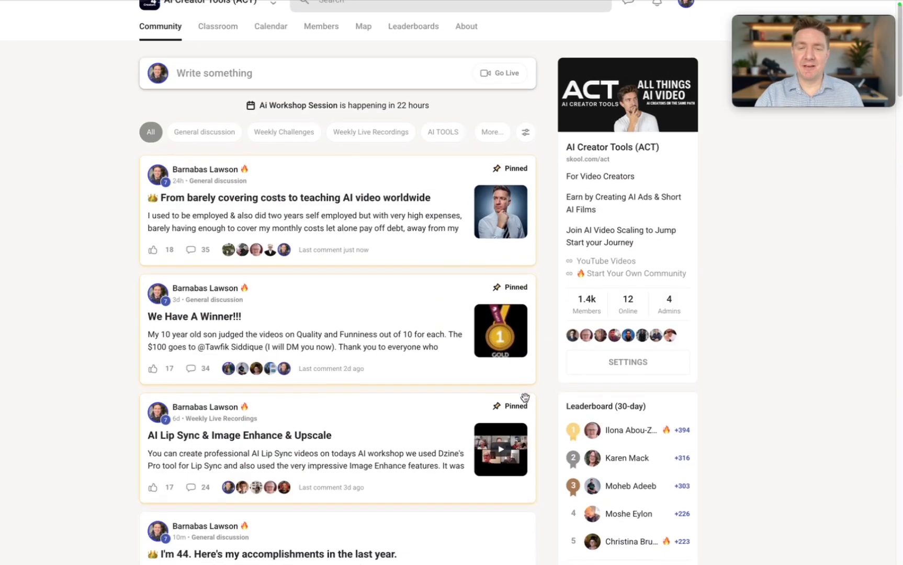
scroll("down", 3)
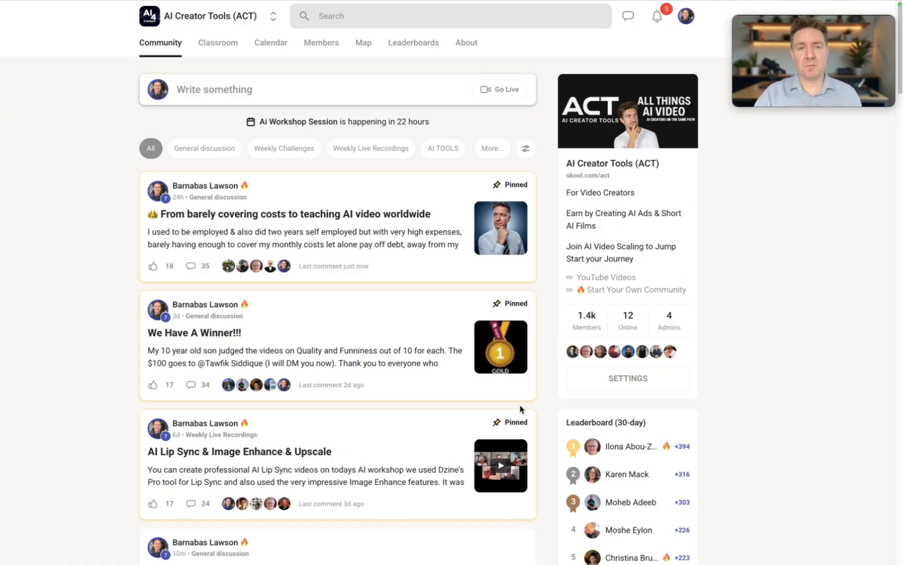
mouse_move(294, 110)
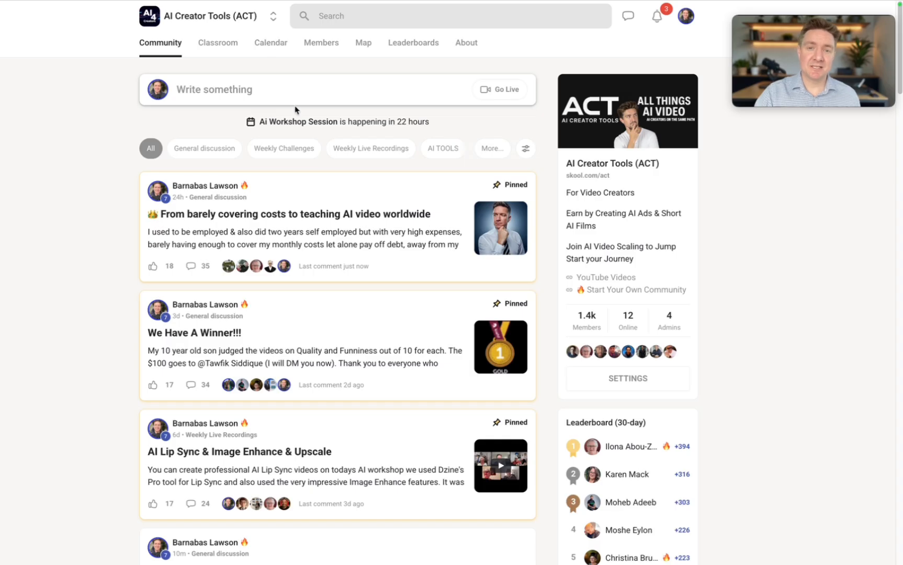
left_click(270, 42)
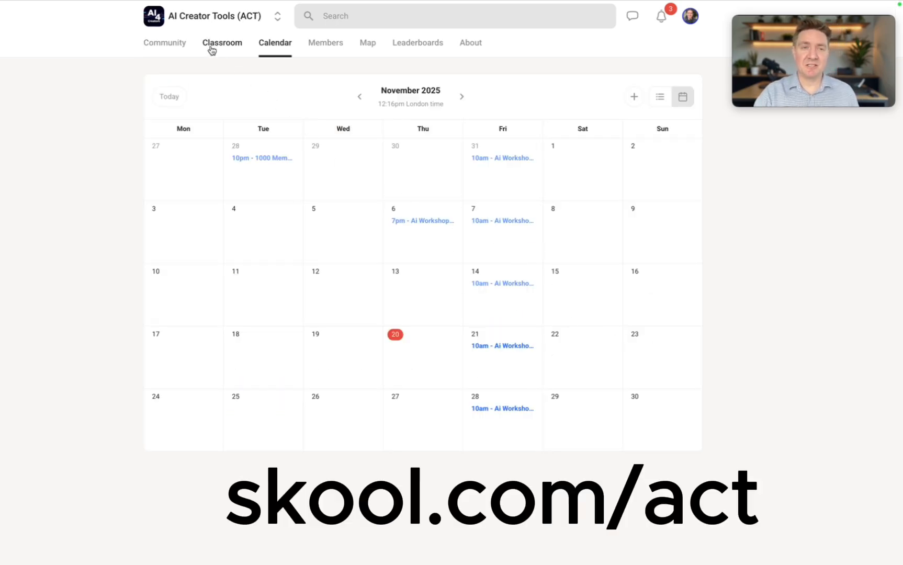
left_click(161, 43)
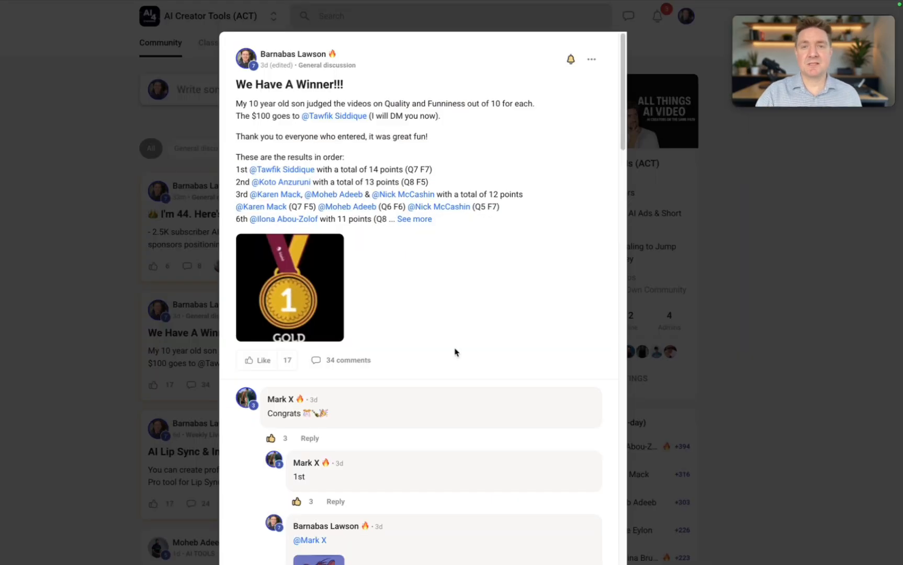
mouse_move(611, 329)
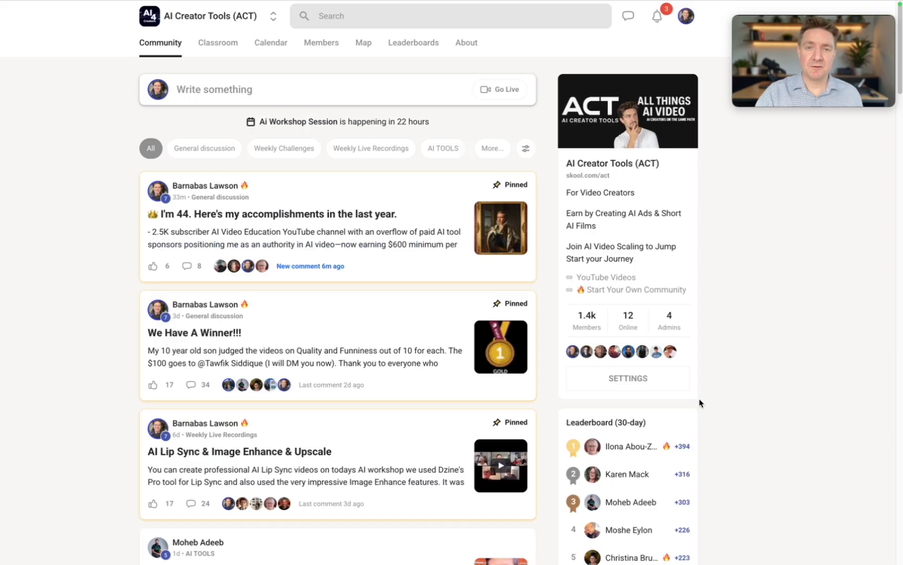
mouse_move(383, 224)
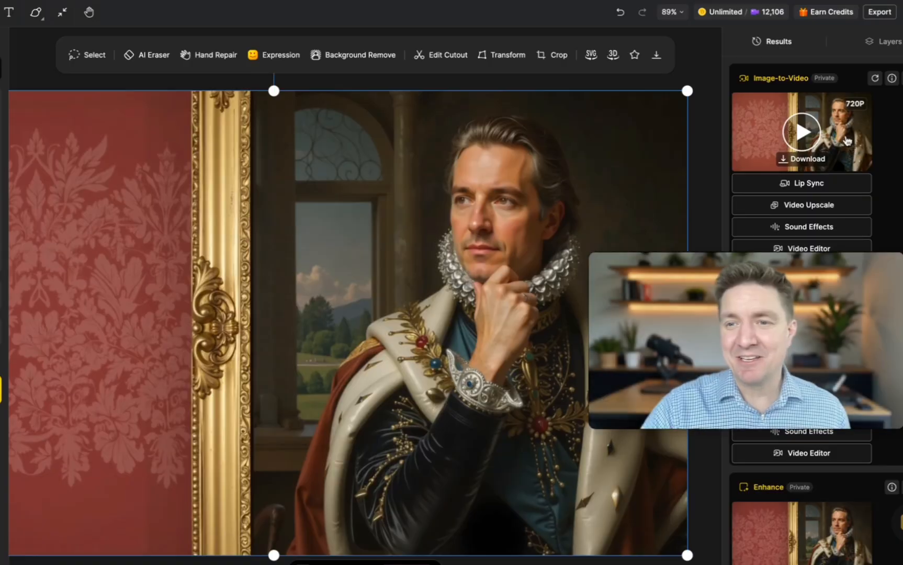
Play the Image-to-Video 720P king-portrait result in a full-size preview
left_click(800, 131)
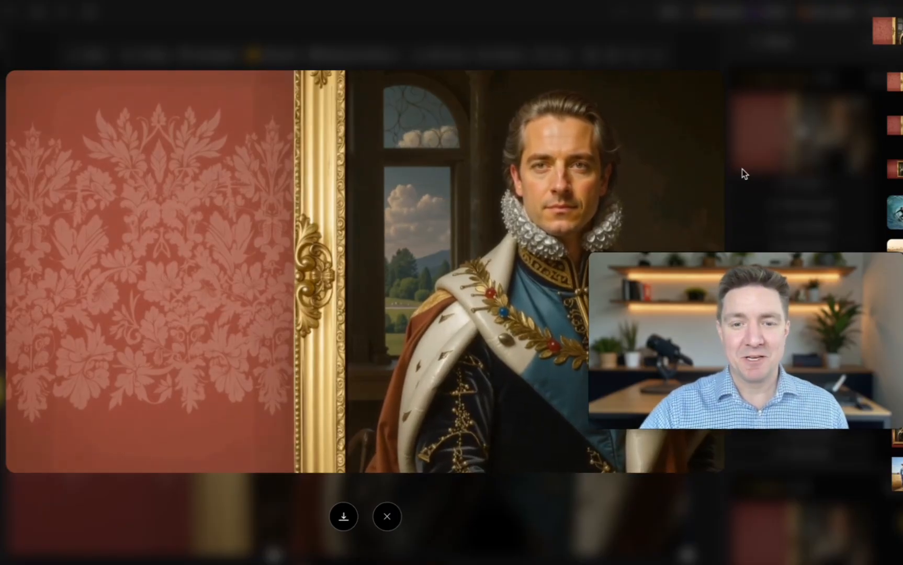
Close the preview, send the king video to Lip Sync, and confirm the detected face
left_click(386, 517)
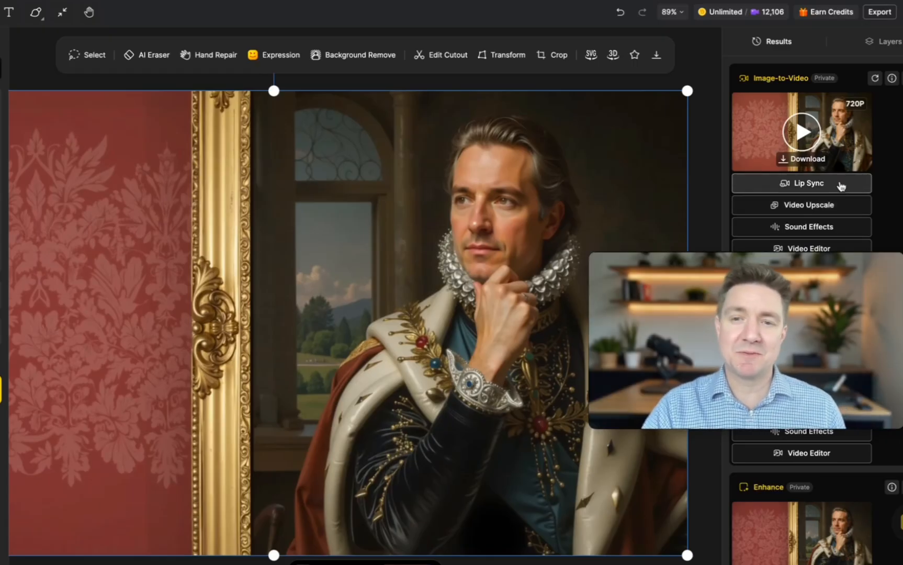
left_click(801, 183)
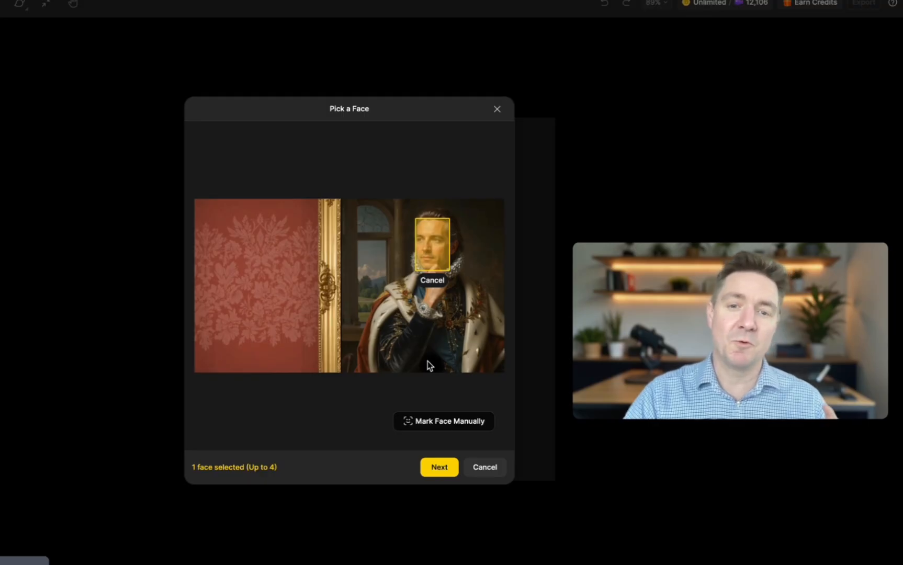
mouse_move(435, 436)
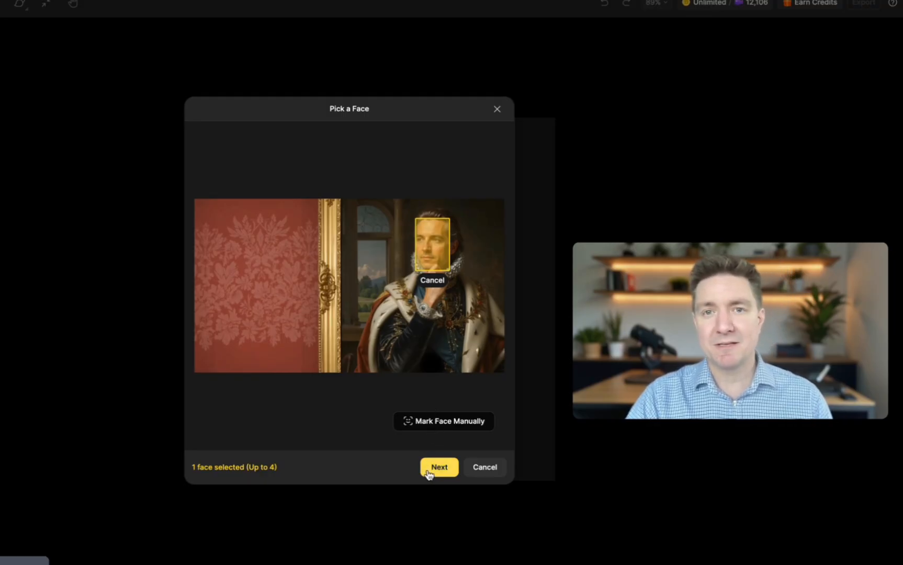
left_click(439, 467)
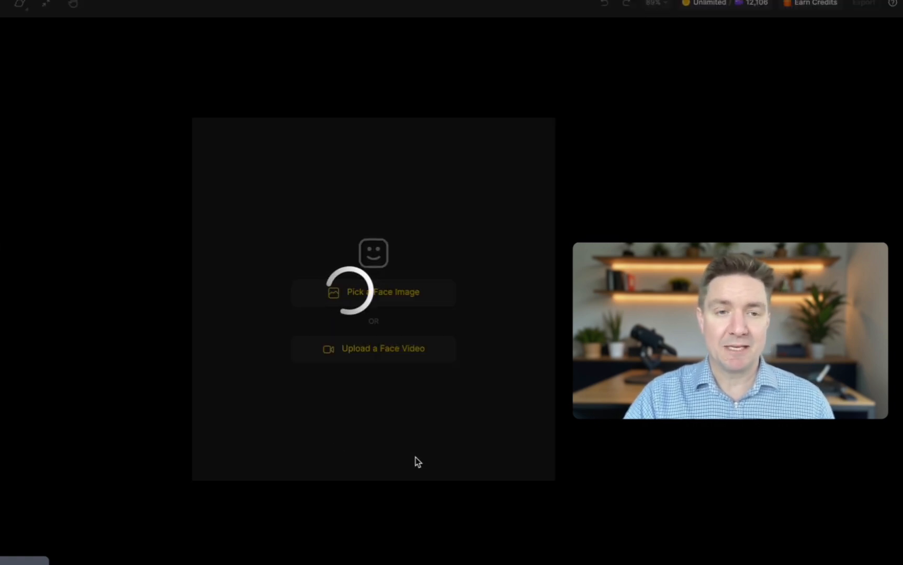
mouse_move(159, 302)
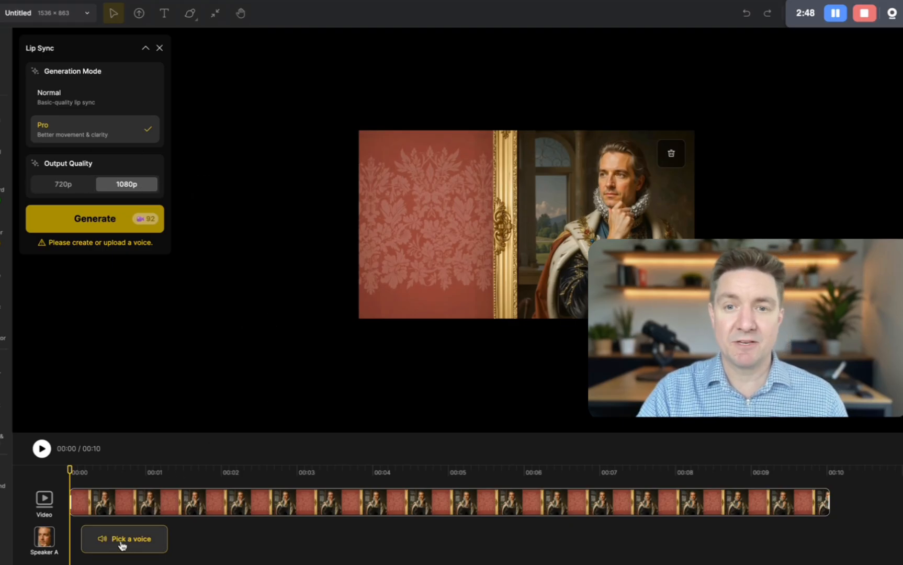
Upload the newest ElevenLabs MP3 as the king's voice and submit the Pro 1080p lip sync
left_click(124, 539)
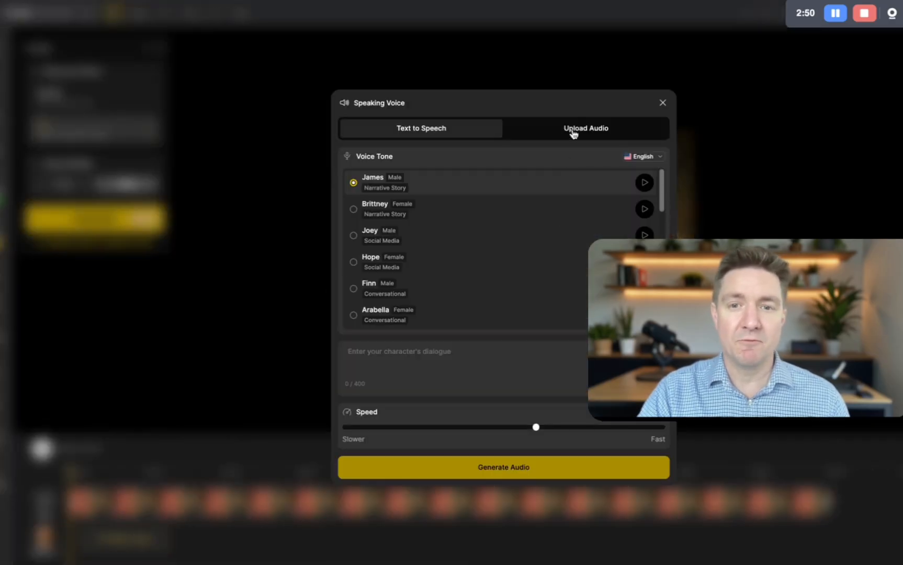
left_click(585, 127)
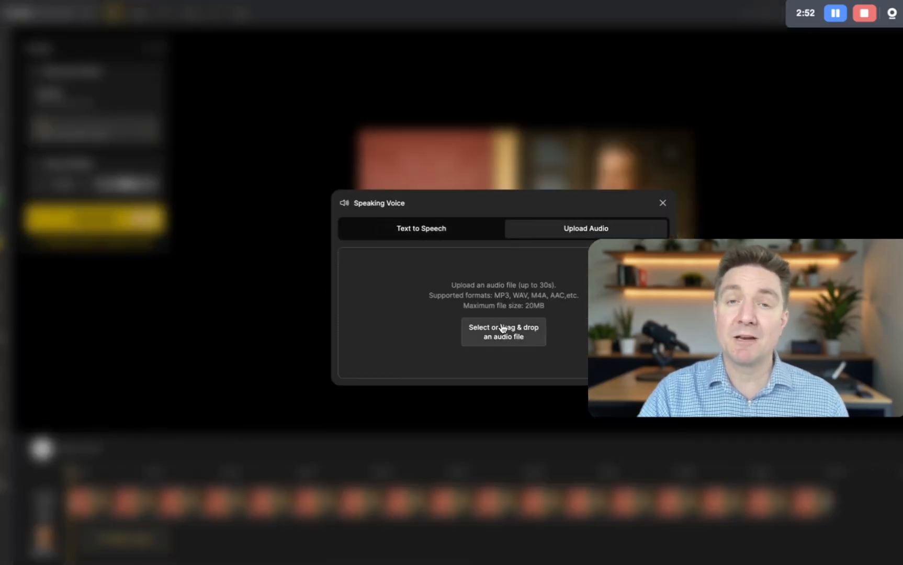
left_click(503, 331)
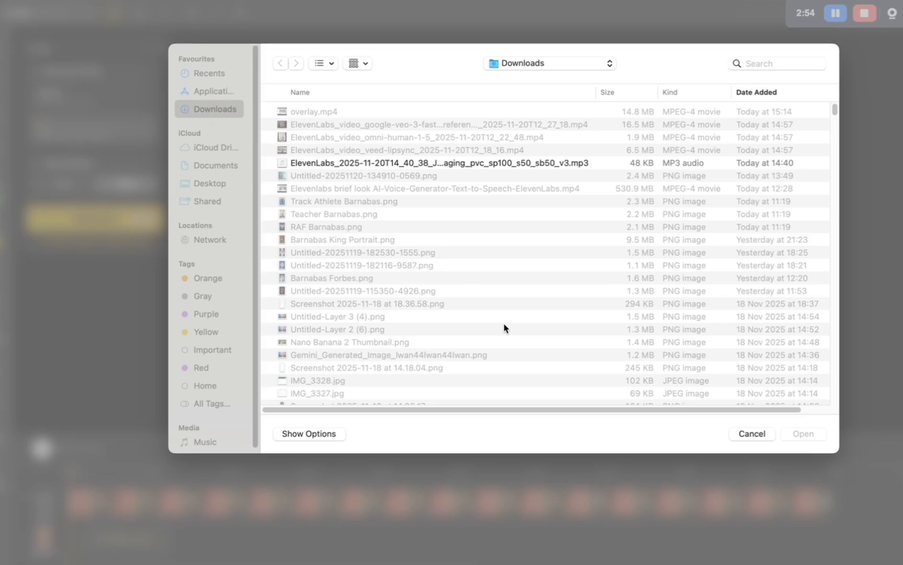
left_click(438, 150)
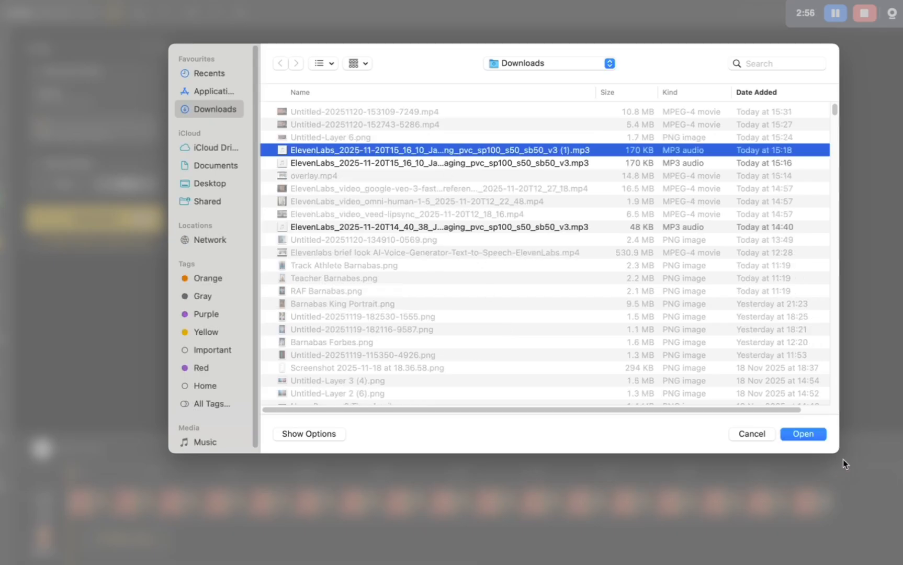
left_click(802, 433)
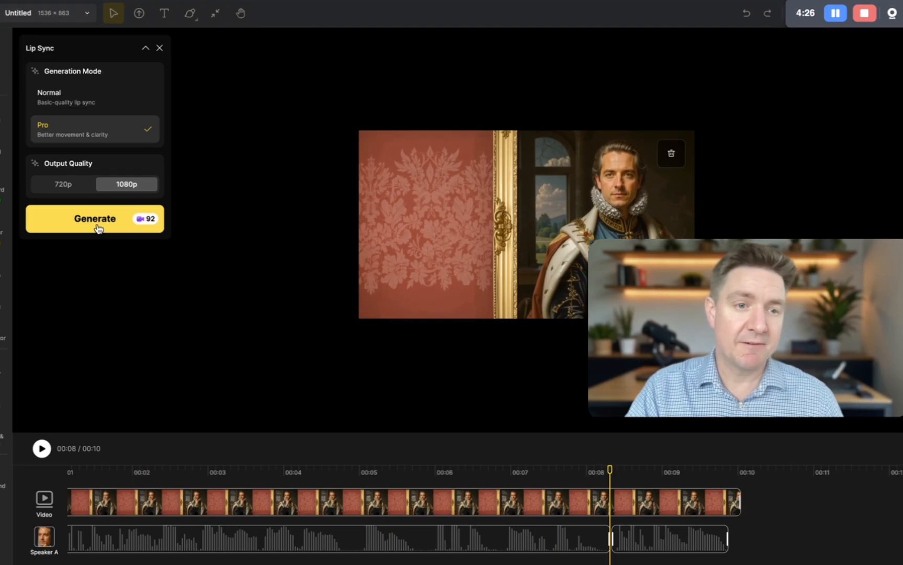
left_click(95, 218)
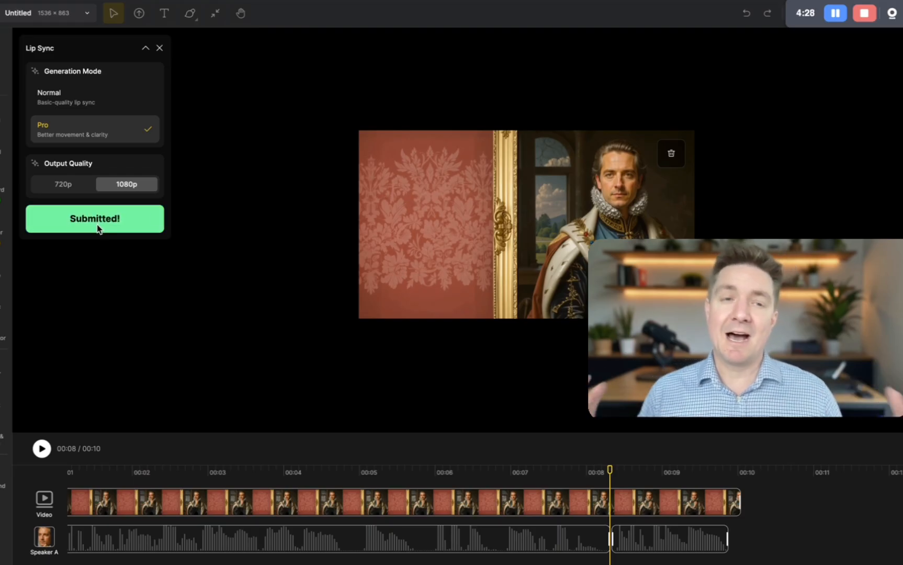